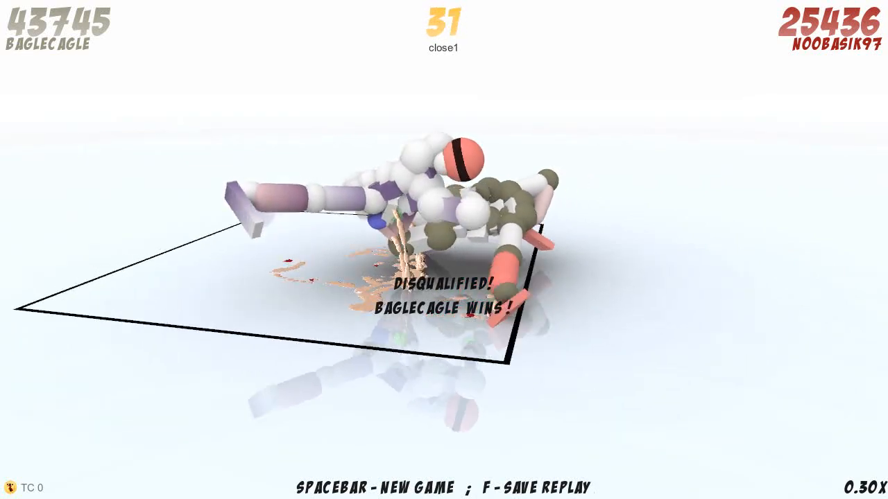
key("space")
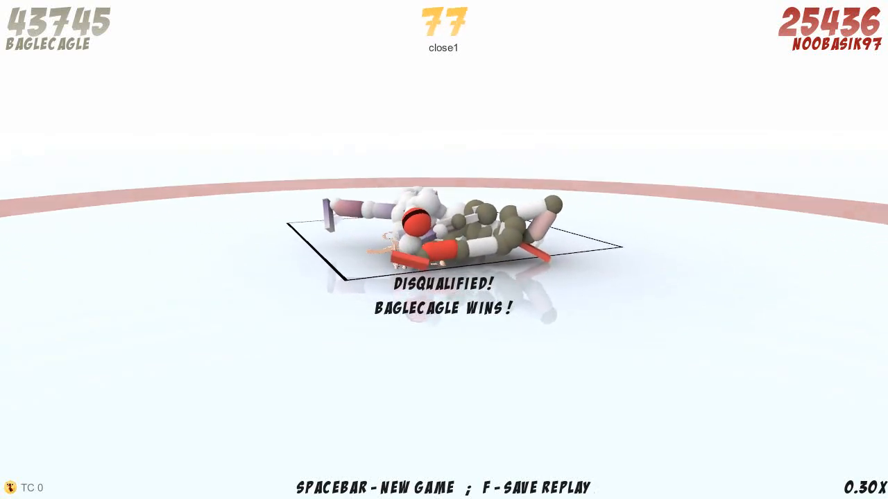
key("space")
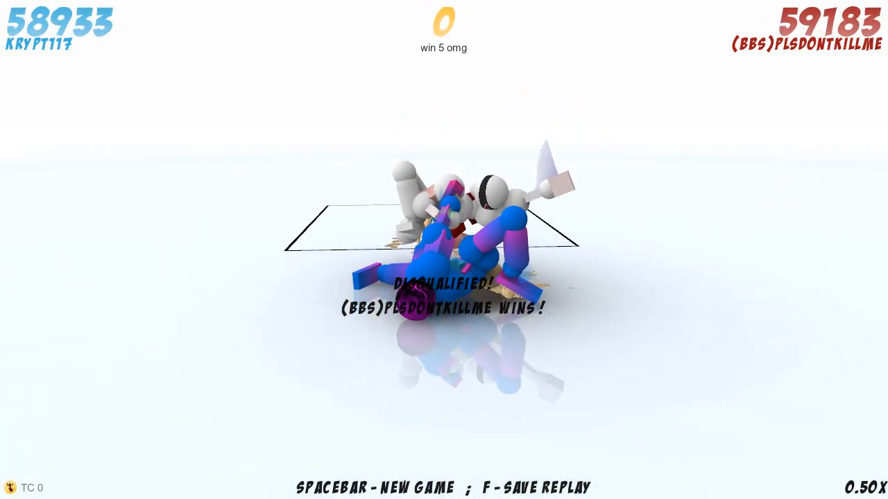
key("space")
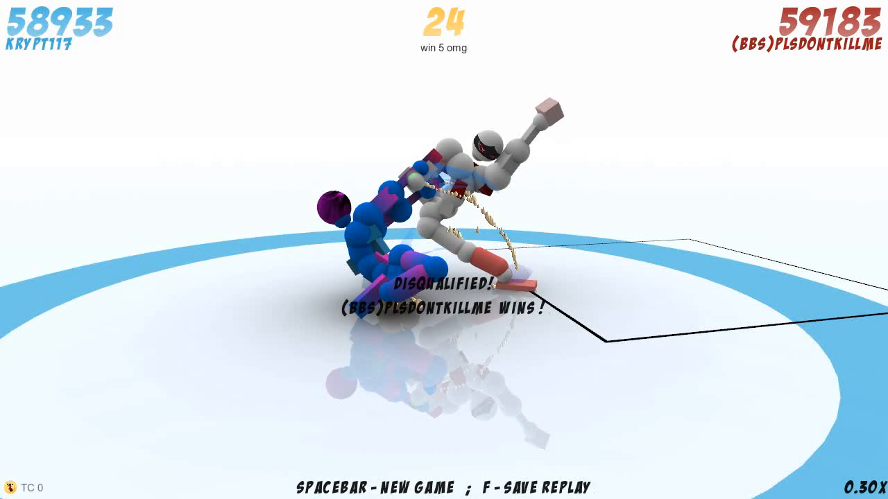
key("space")
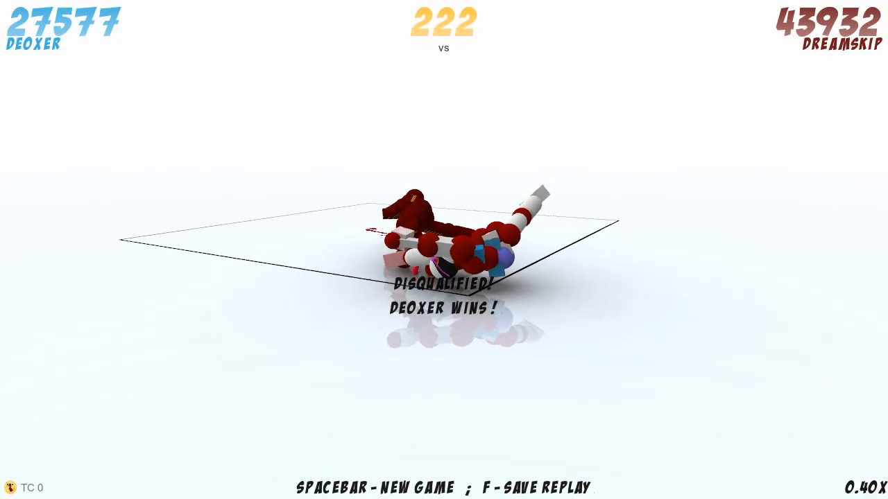
Step: Resume the deoxer-versus-dreamskip replay, deoxer's disqualification win holding at frame 262
key("space")
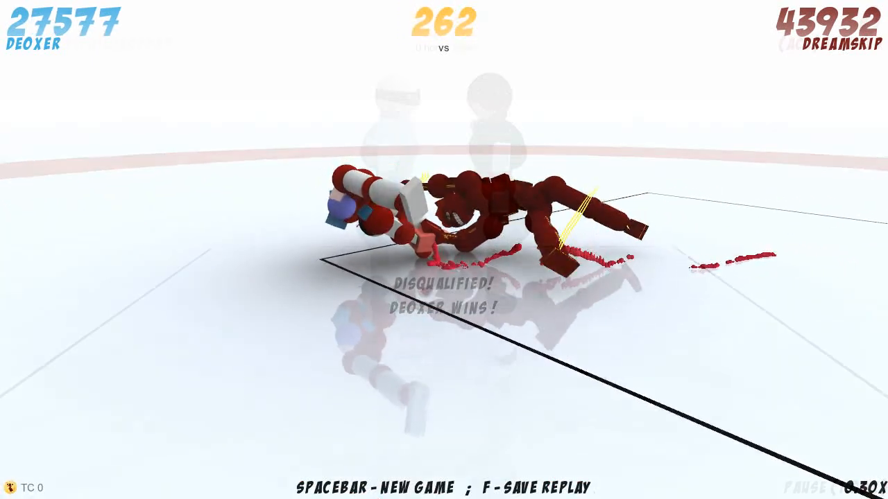
key("space")
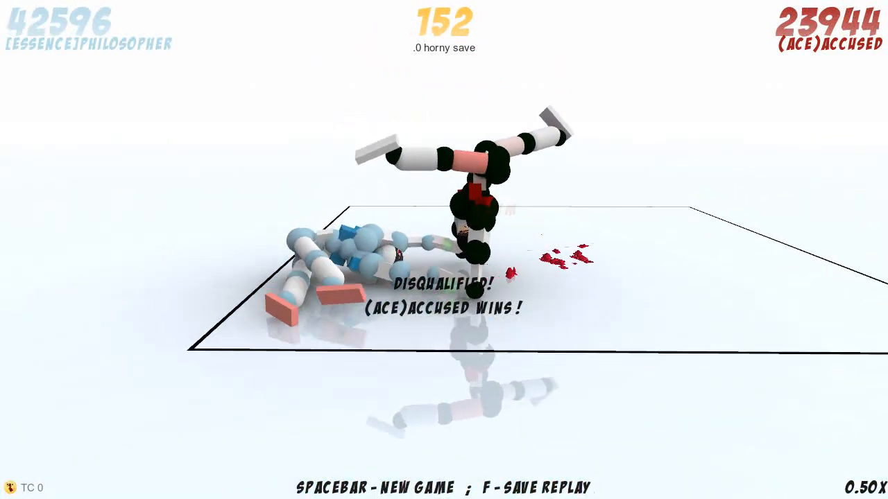
key("space")
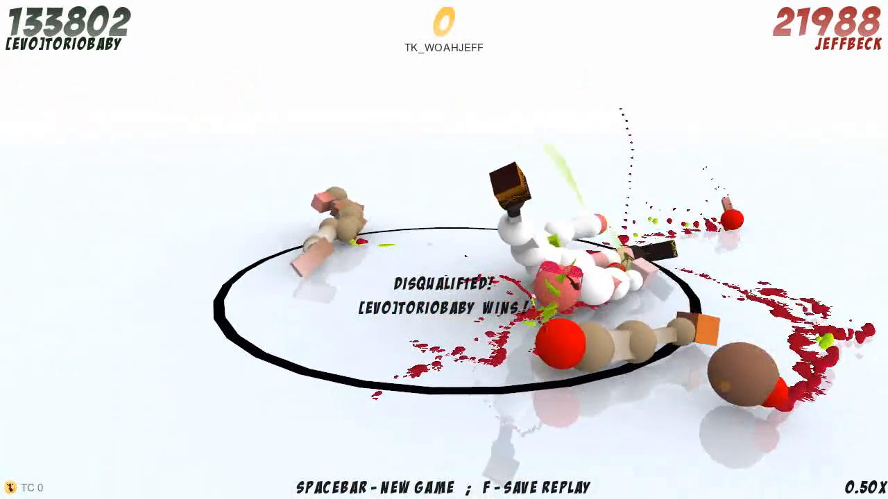
key("space")
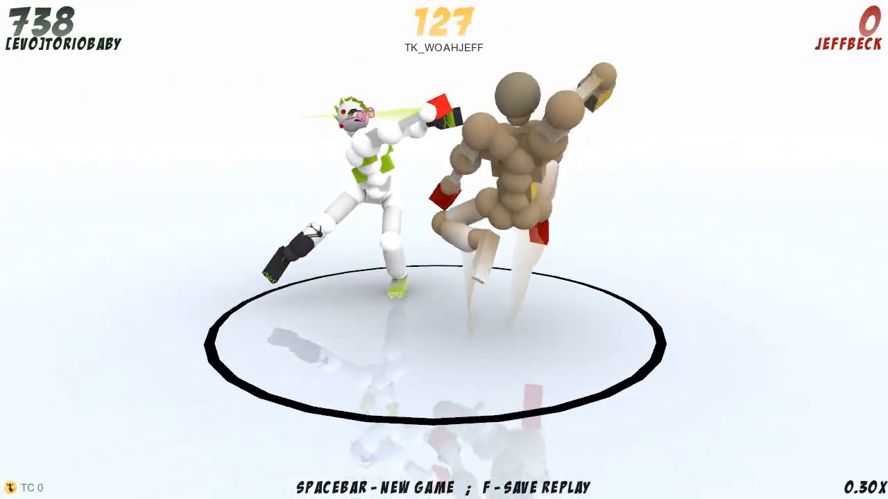